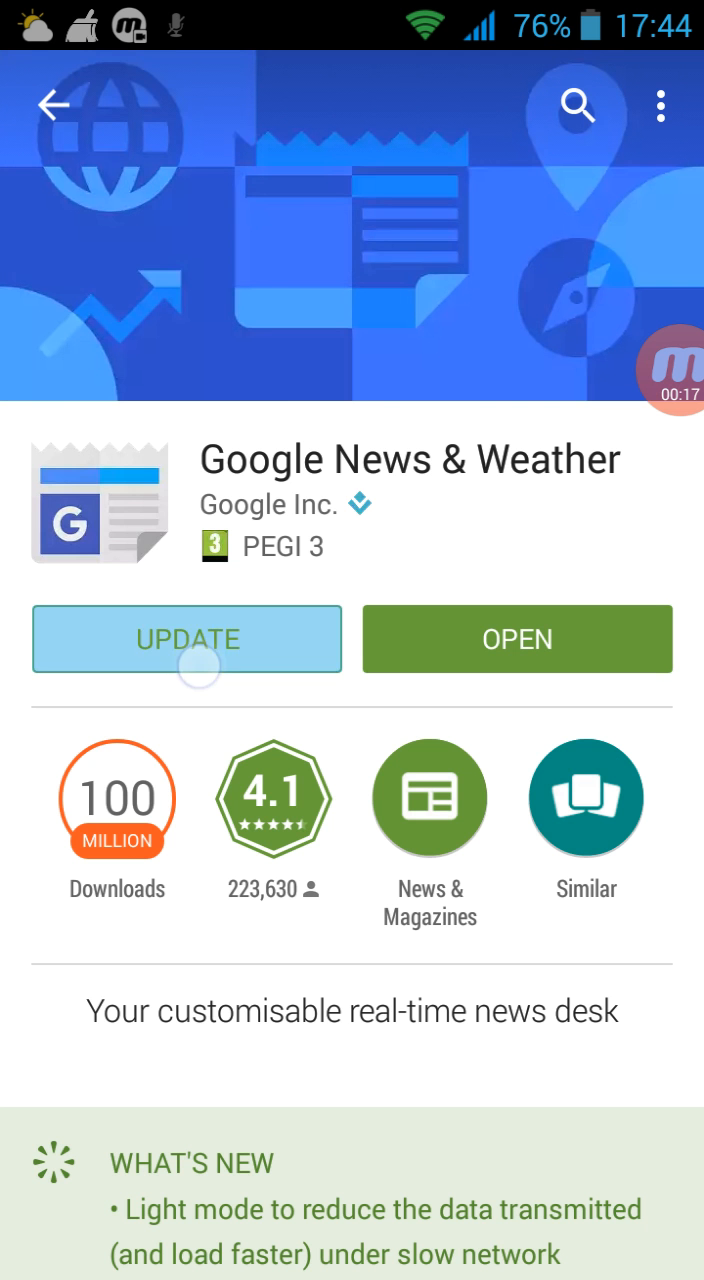
Start the Google News & Weather update and accept the new Identity access it requests
click(188, 640)
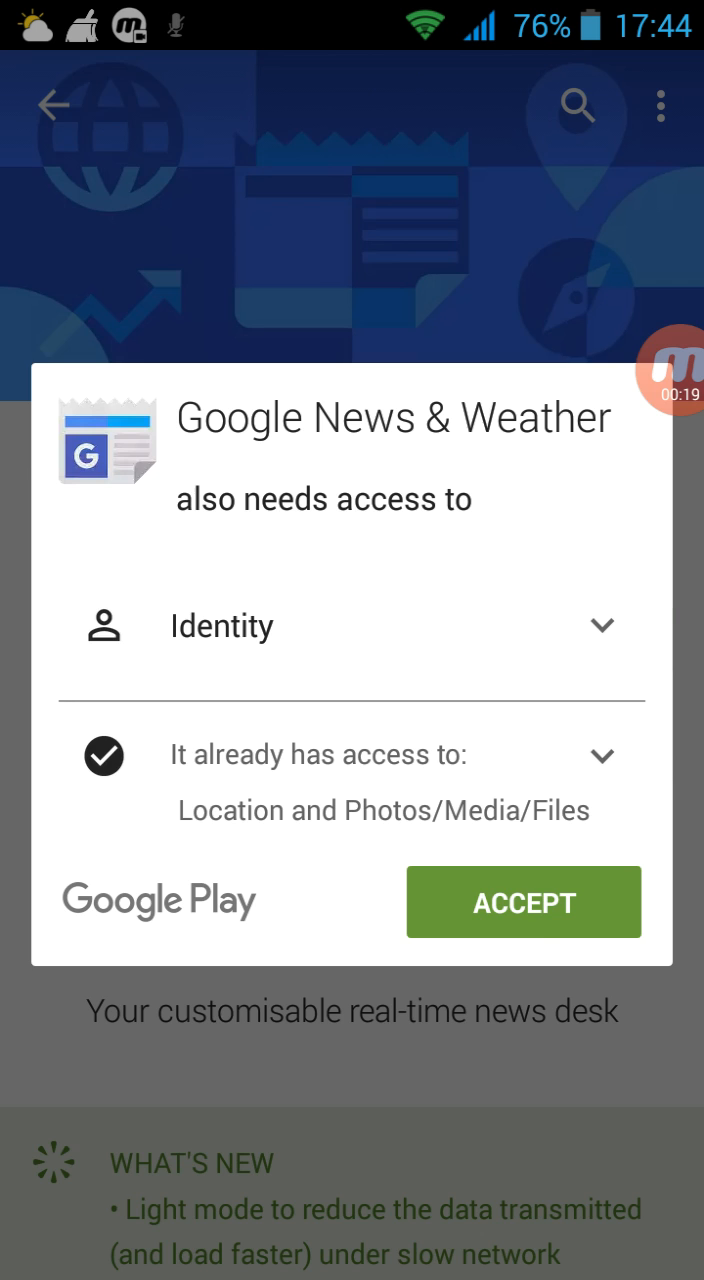
click(524, 904)
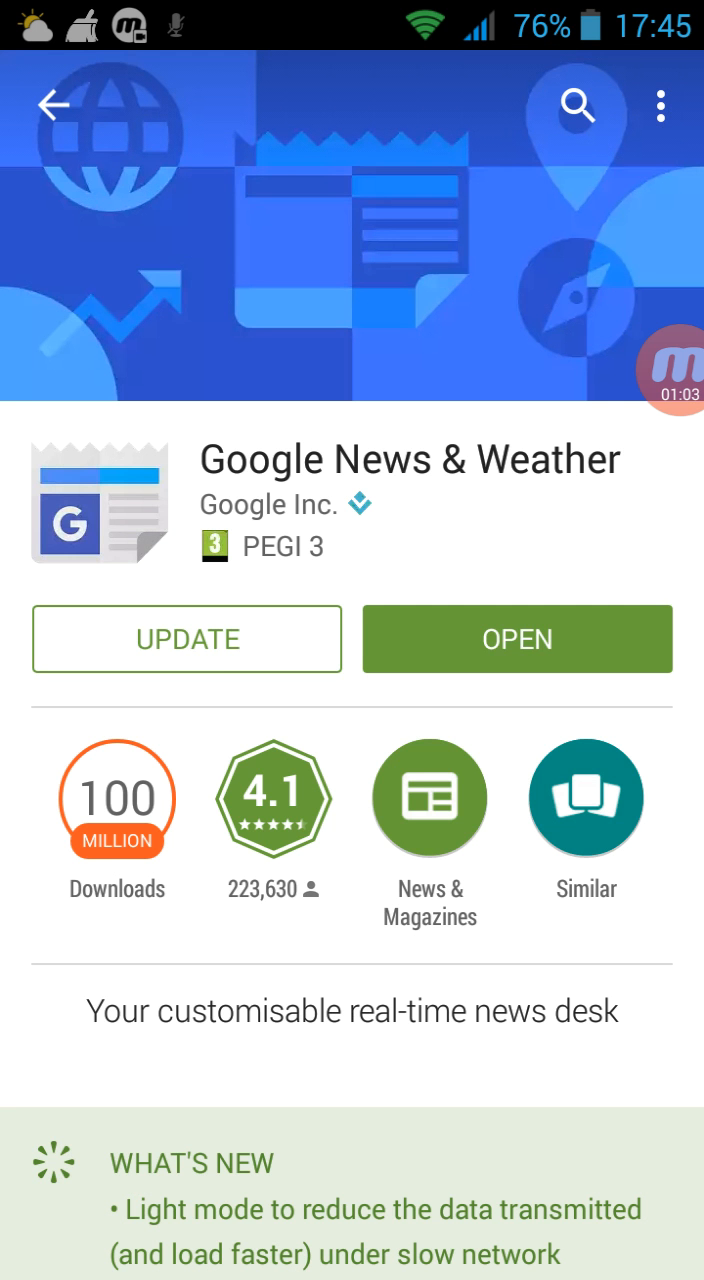
View My apps & games with the News & Weather download at 100%, then bring up recent apps
click(186, 640)
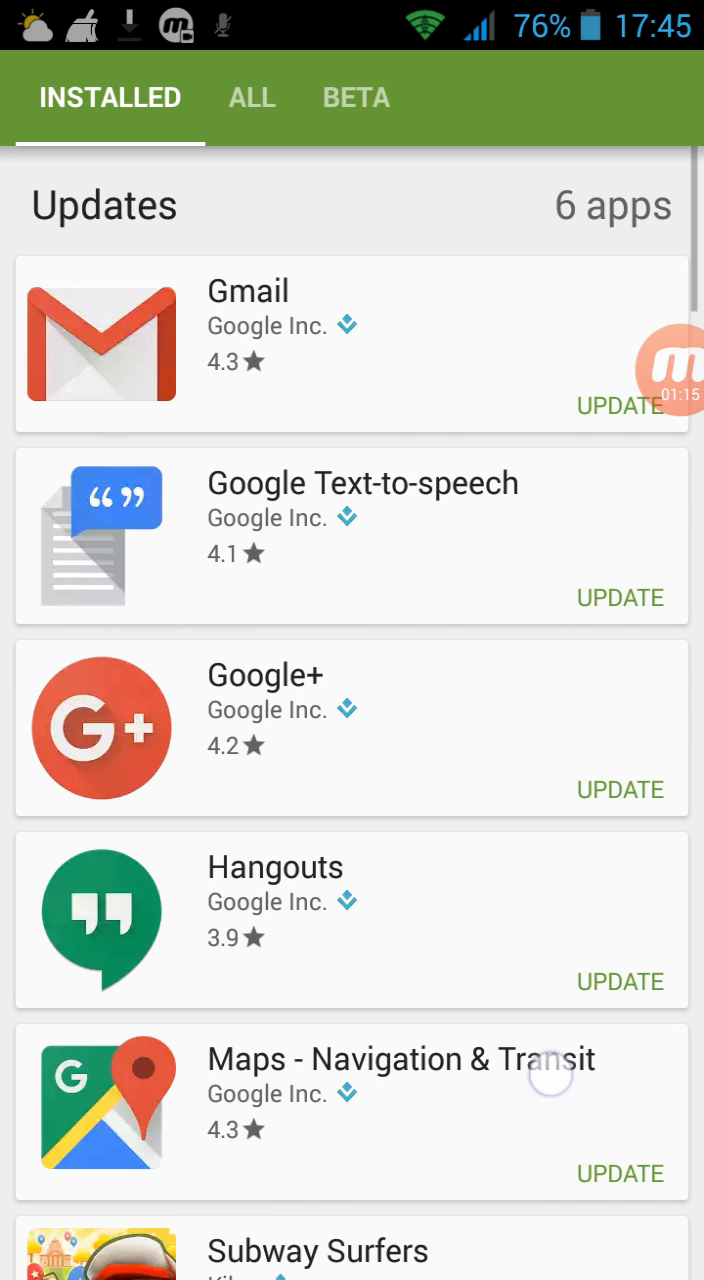
scroll(down, 3)
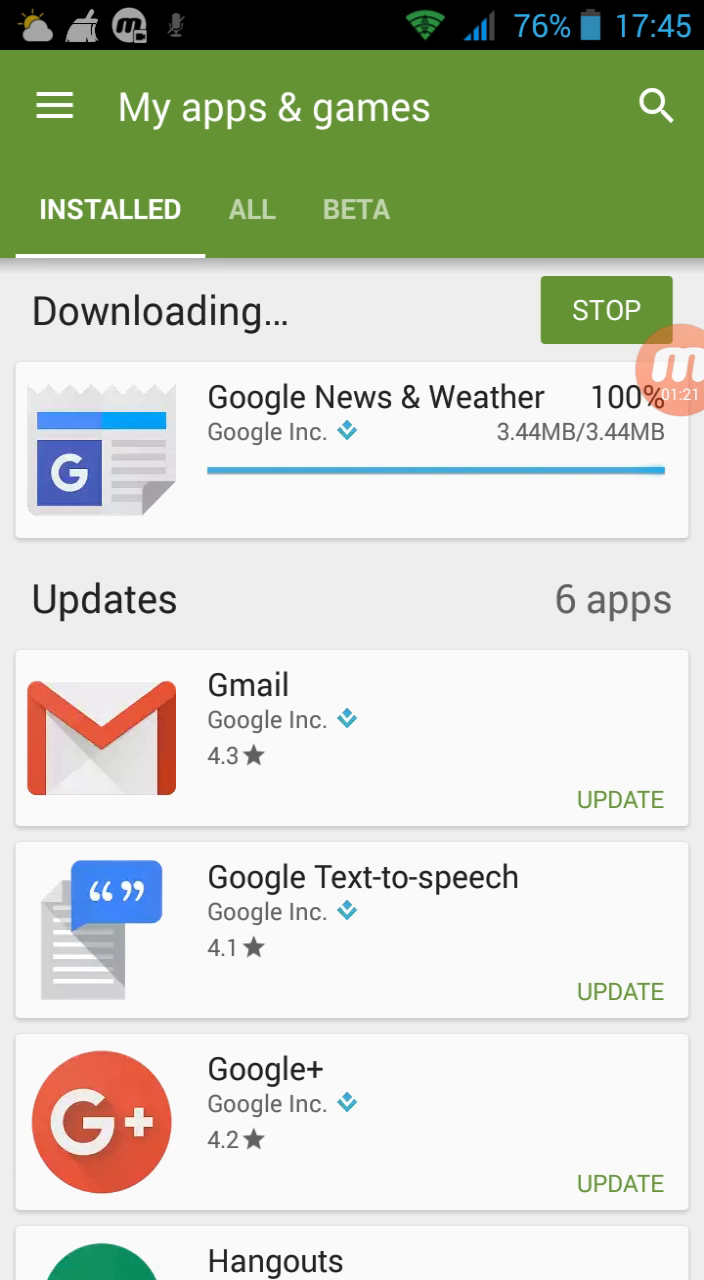
click(376, 396)
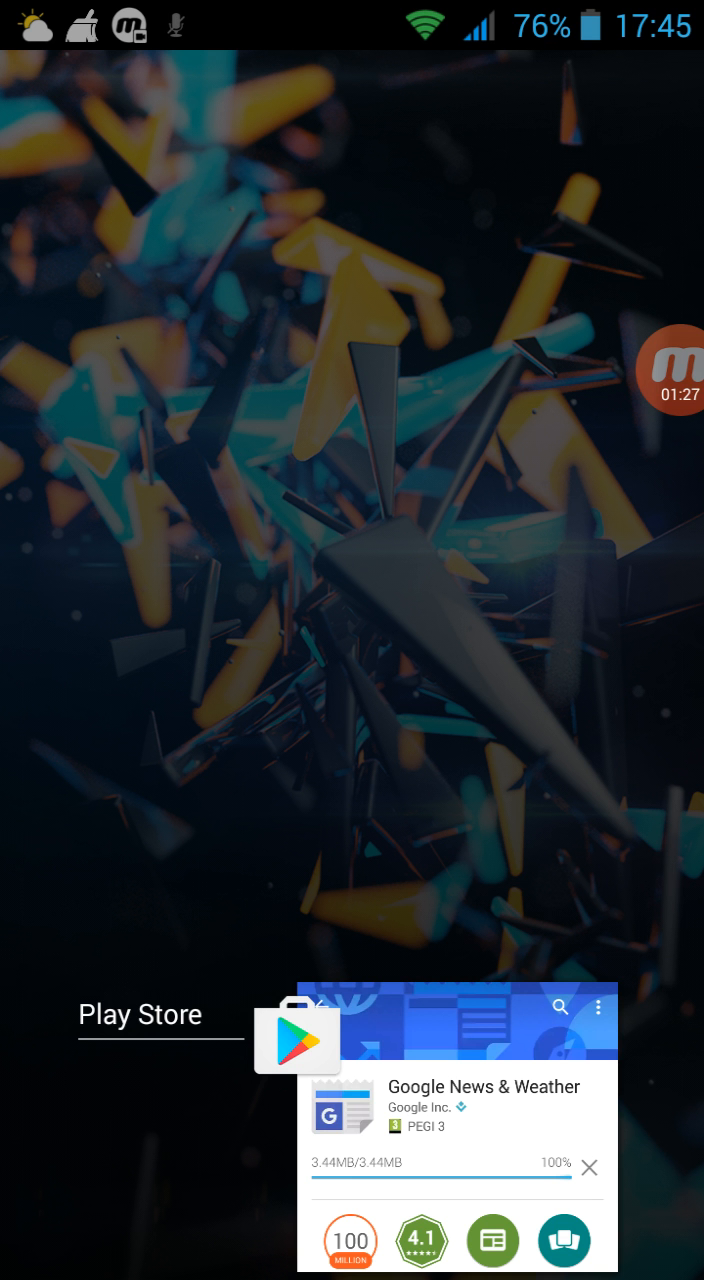
Scroll the Play Store home page where the app is still updating, then return to the home screen
scroll(down, 3)
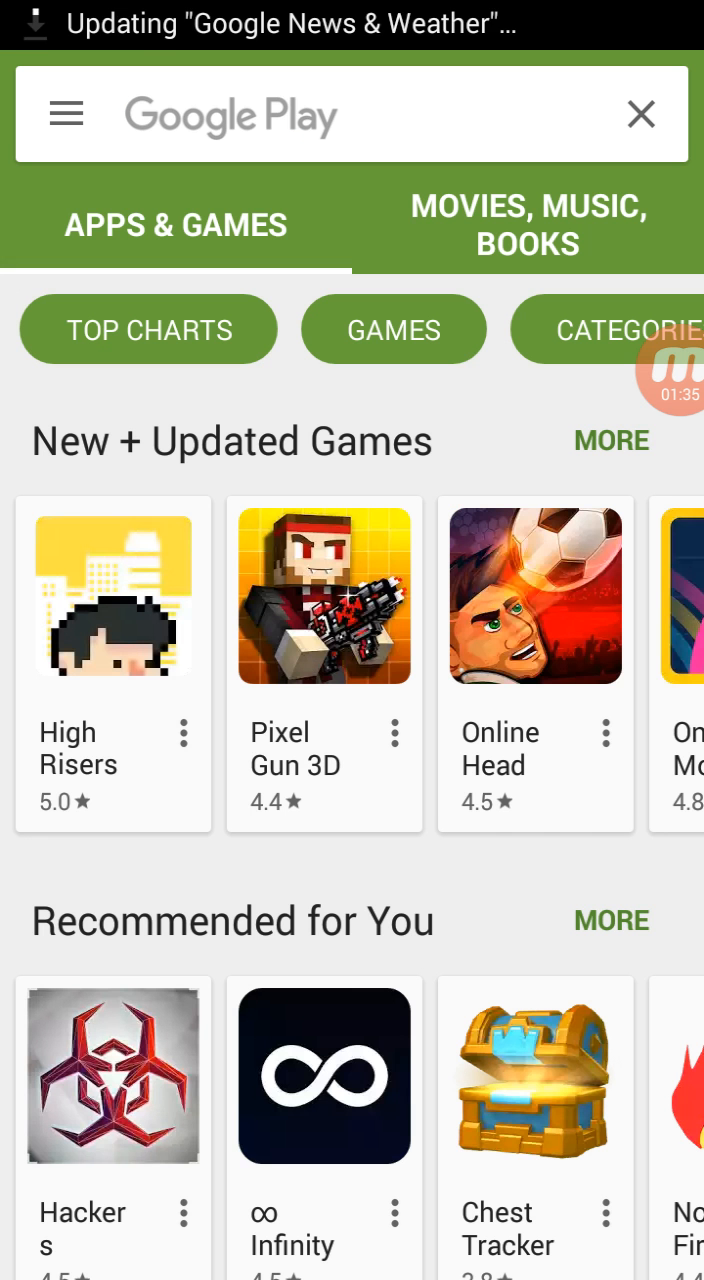
scroll(down, 3)
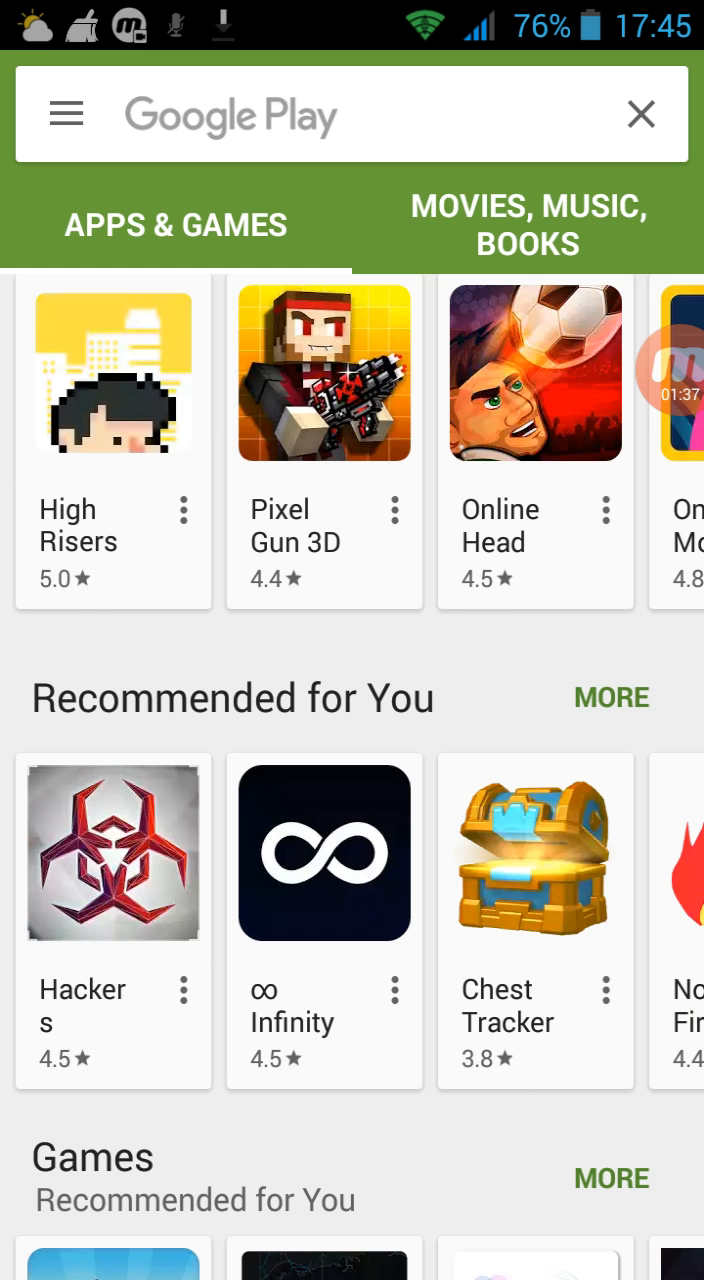
key(HOME)
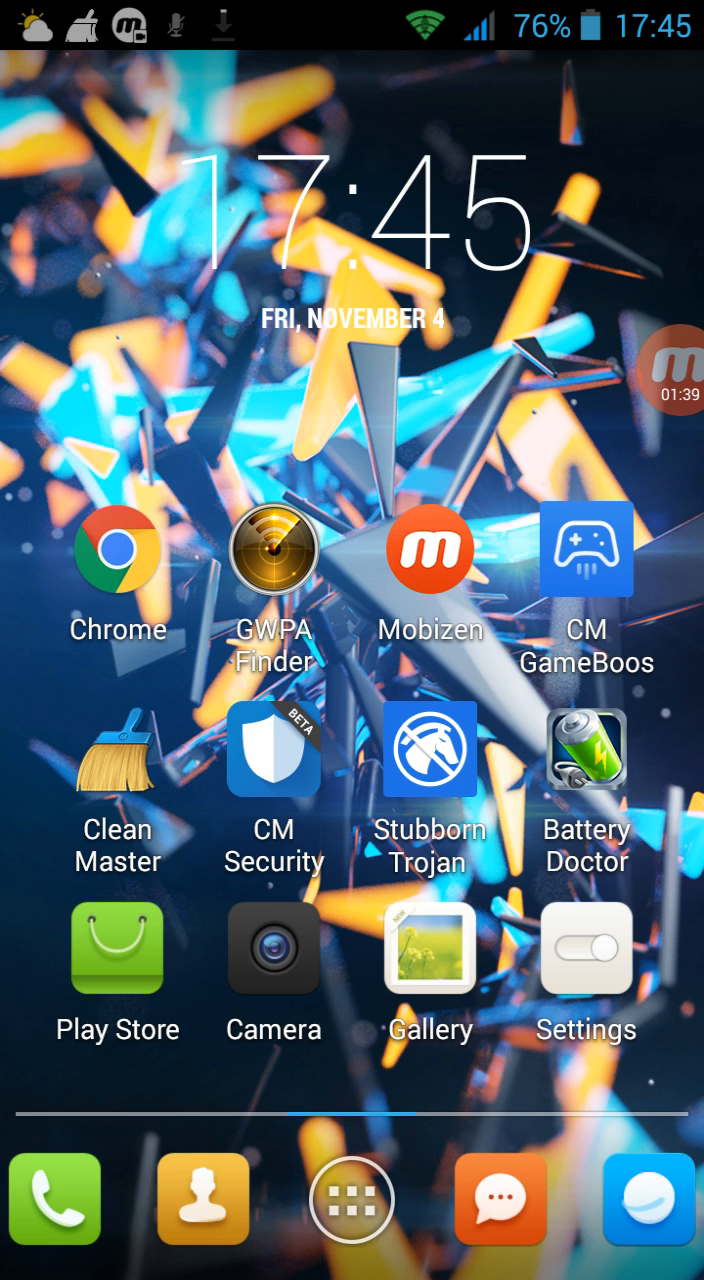
In Settings > Apps > All, clear the Google Play Store app's cached files
click(584, 952)
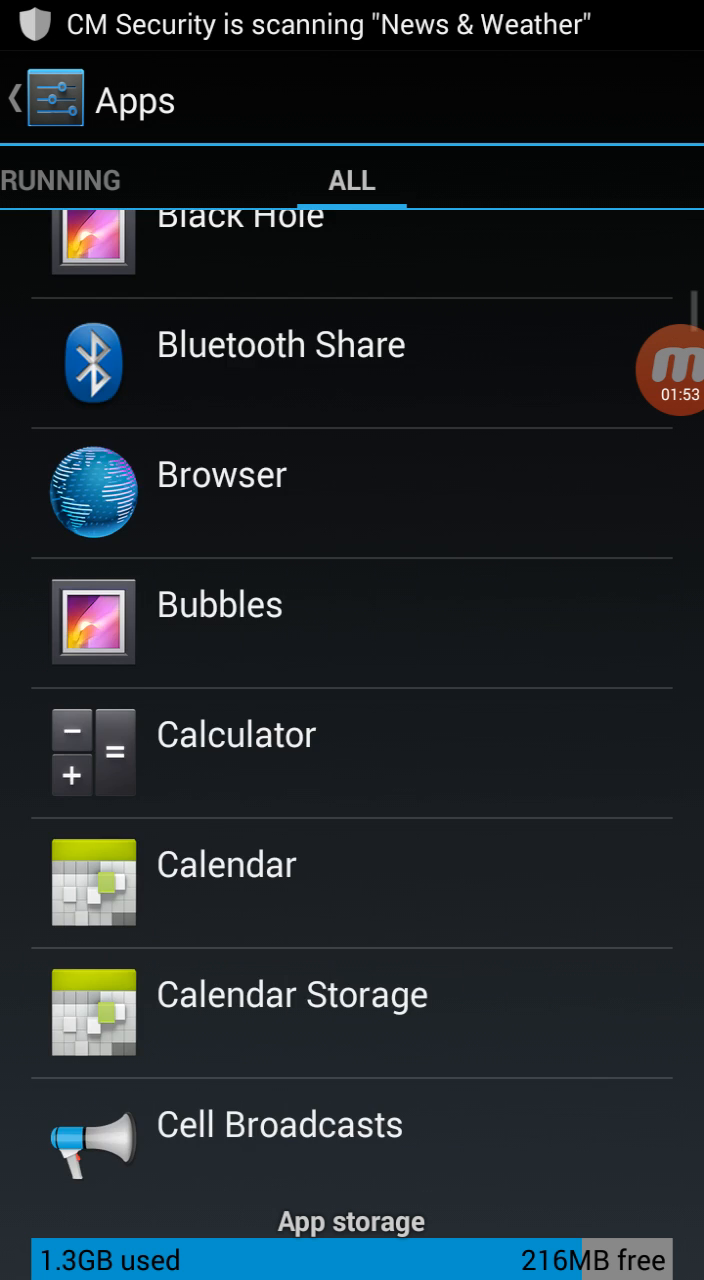
scroll(down, 3)
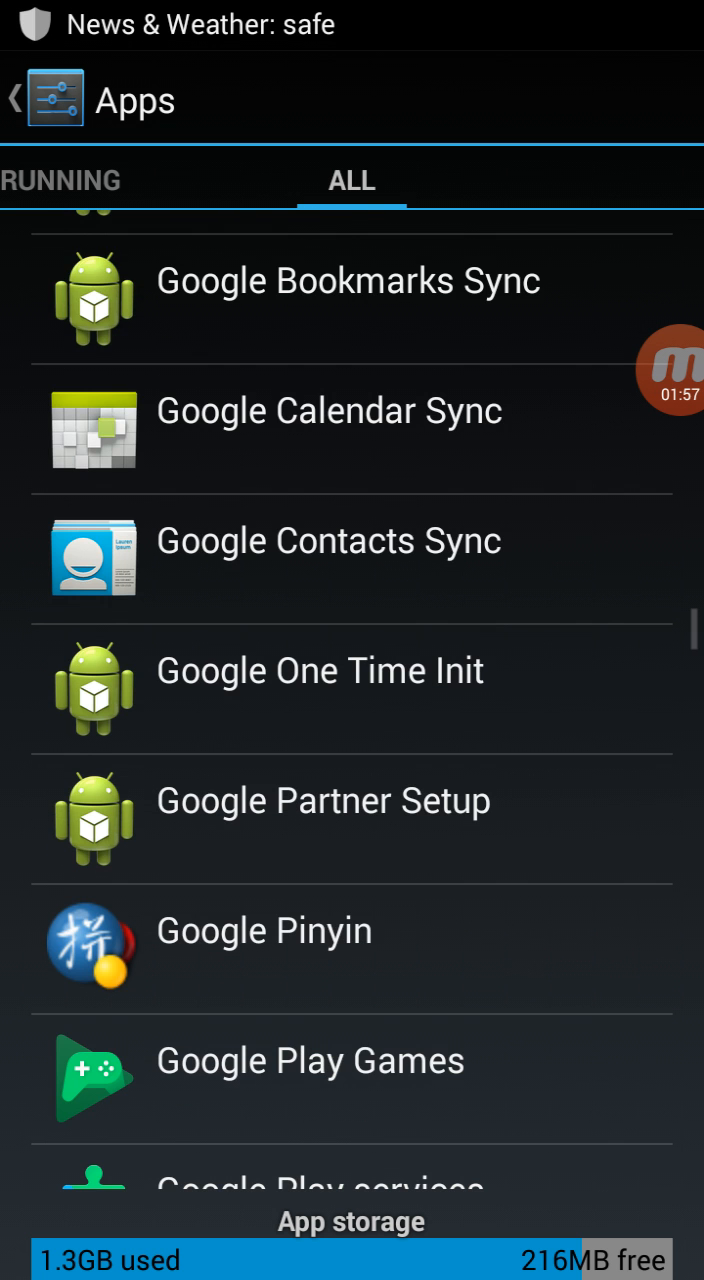
scroll(down, 3)
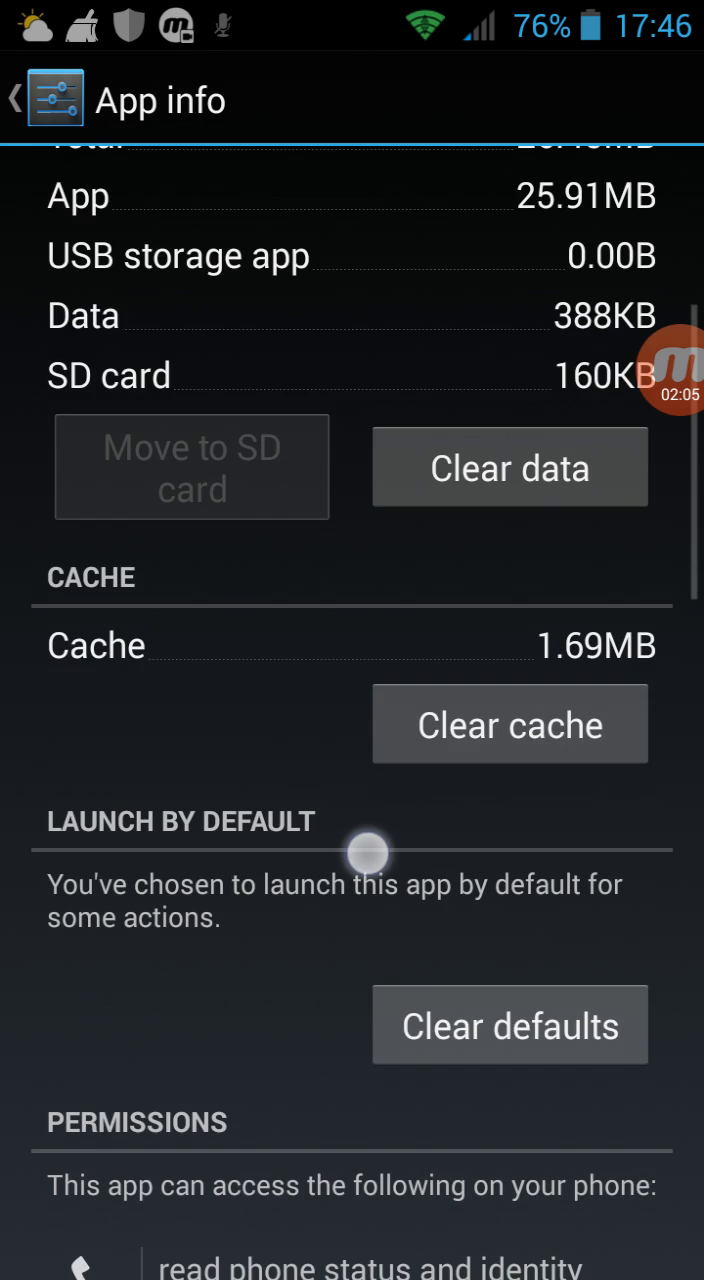
click(508, 468)
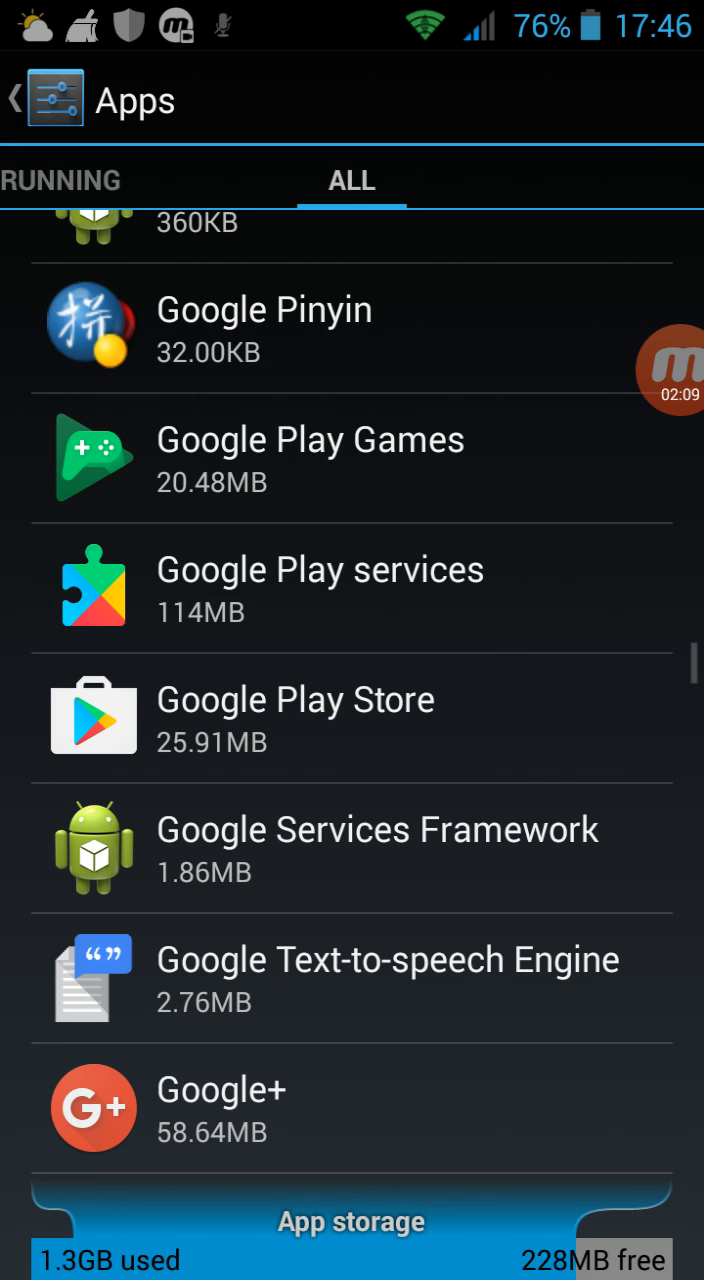
Clear the Google Play services cached data from its app info screen
click(320, 580)
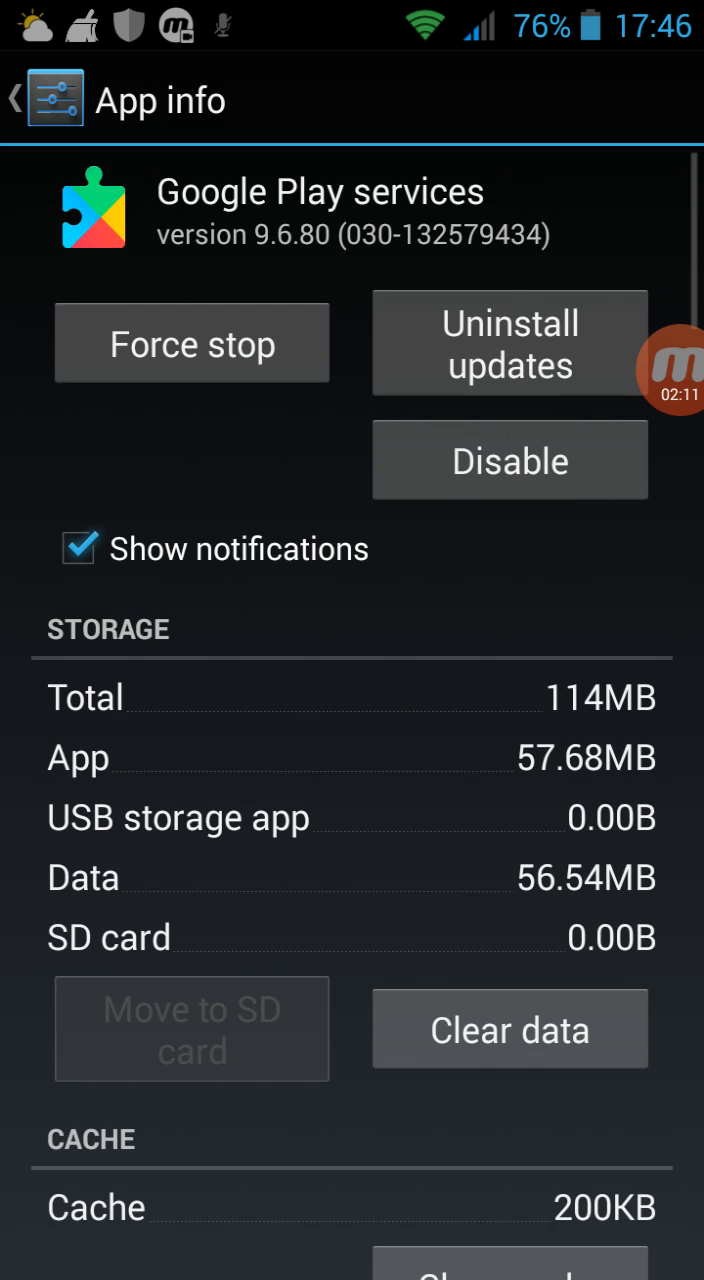
click(520, 1032)
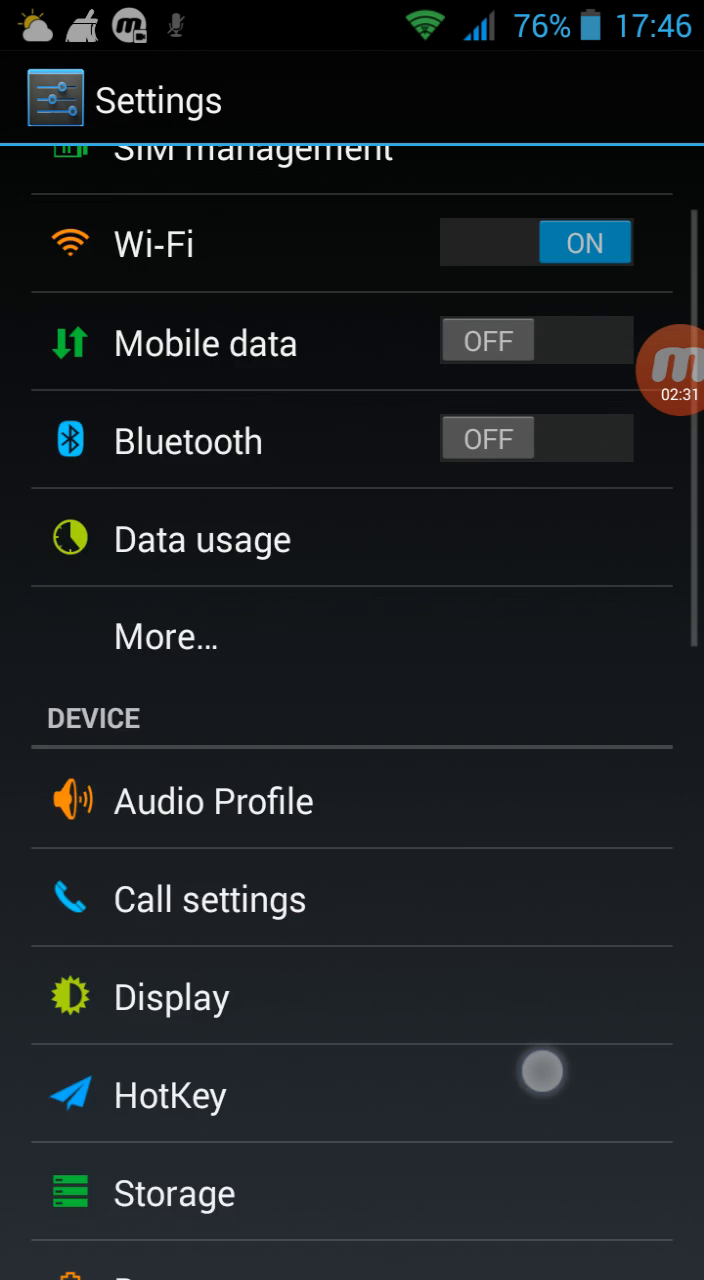
View the Storage screen showing phone storage at 416 MB available of 798 MB
scroll(down, 3)
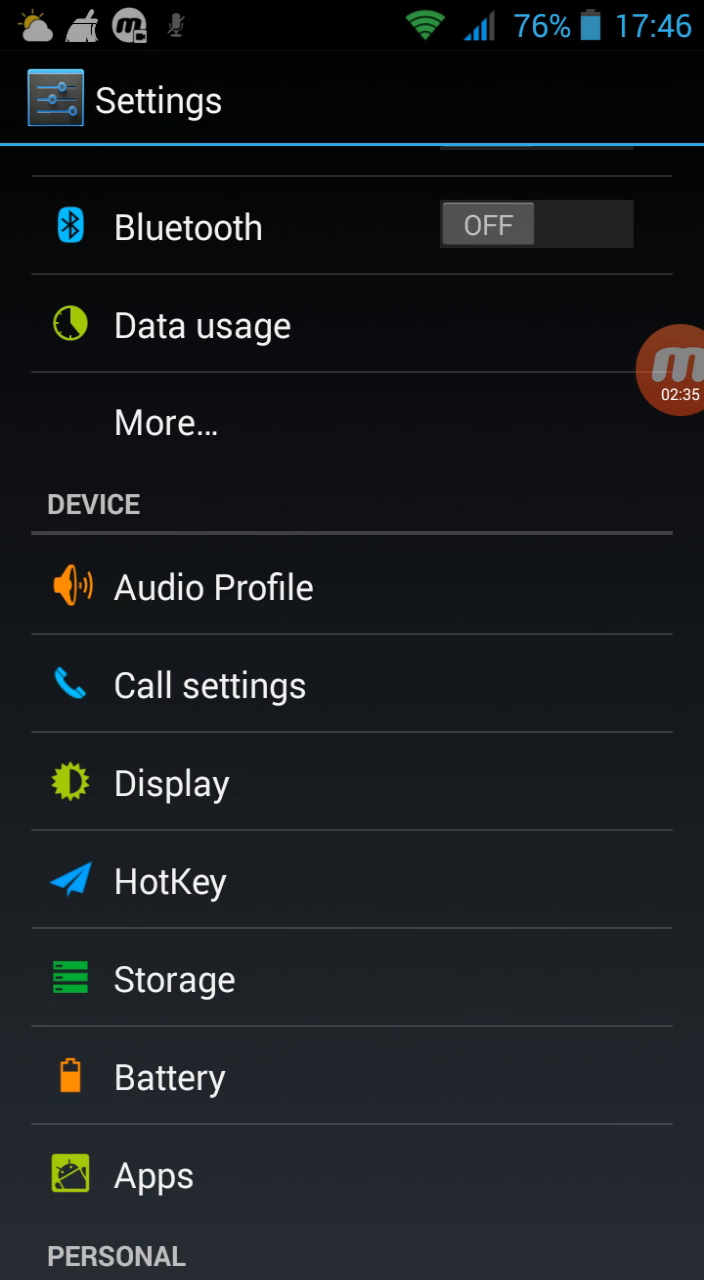
click(172, 980)
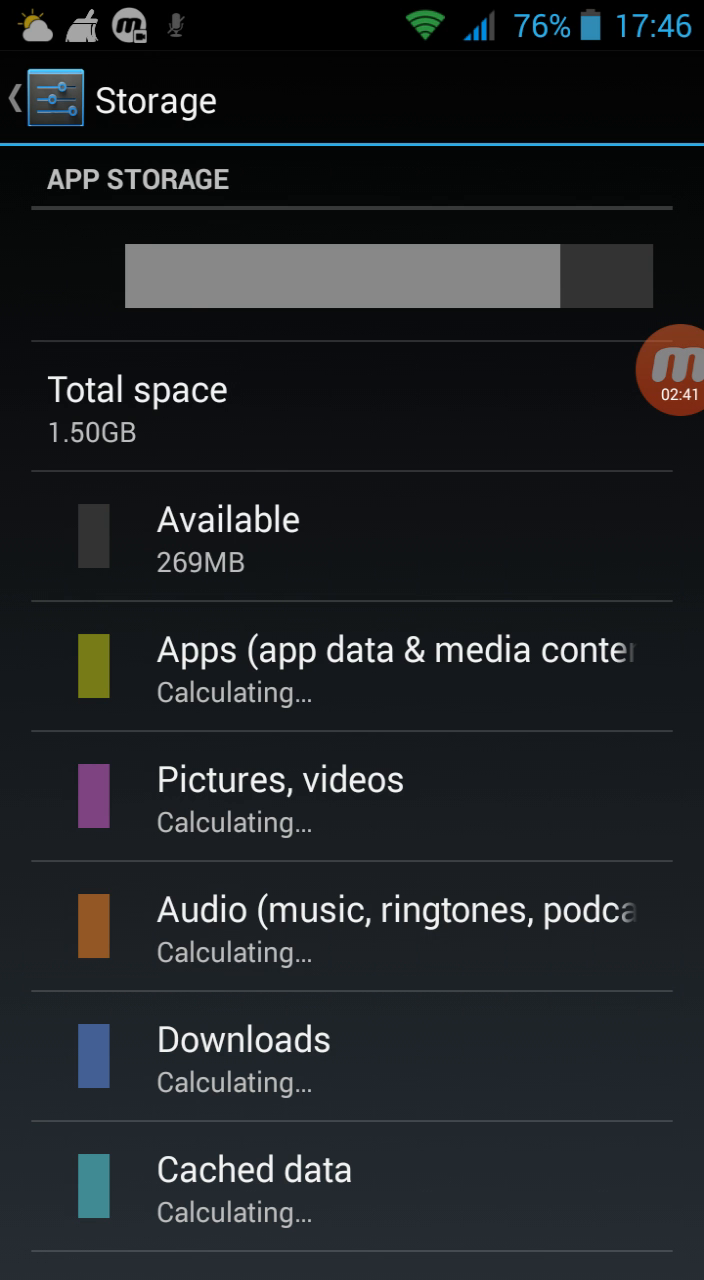
scroll(down, 3)
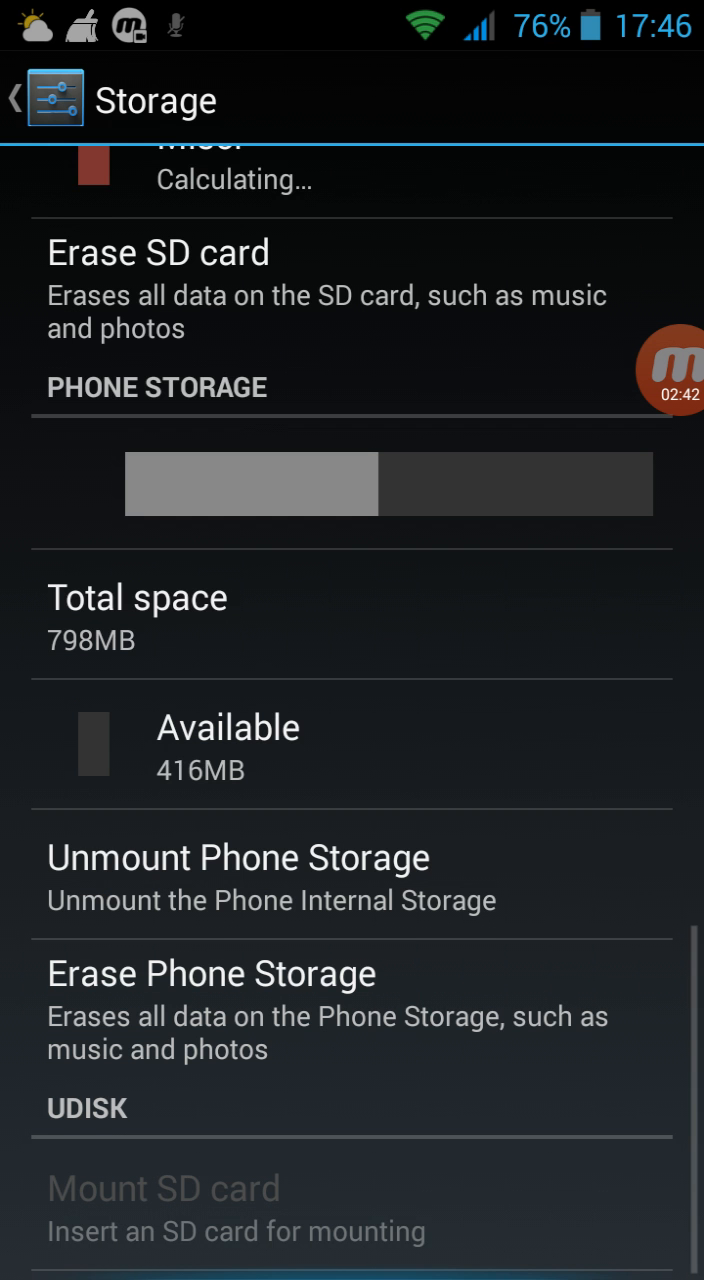